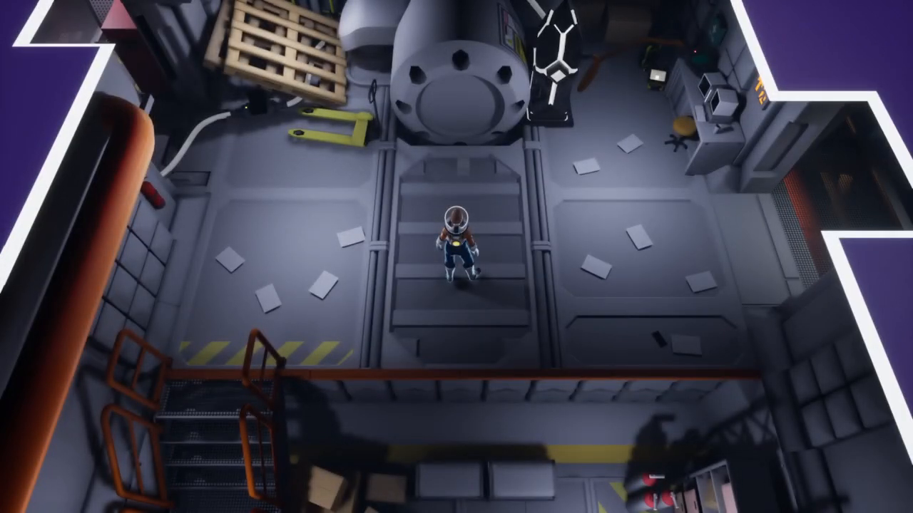
pyautogui.press('w')
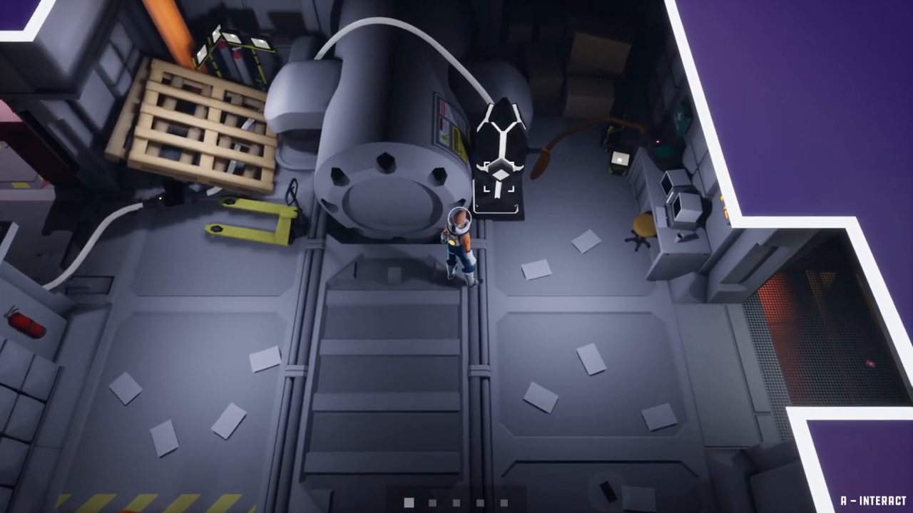
pyautogui.press('a')
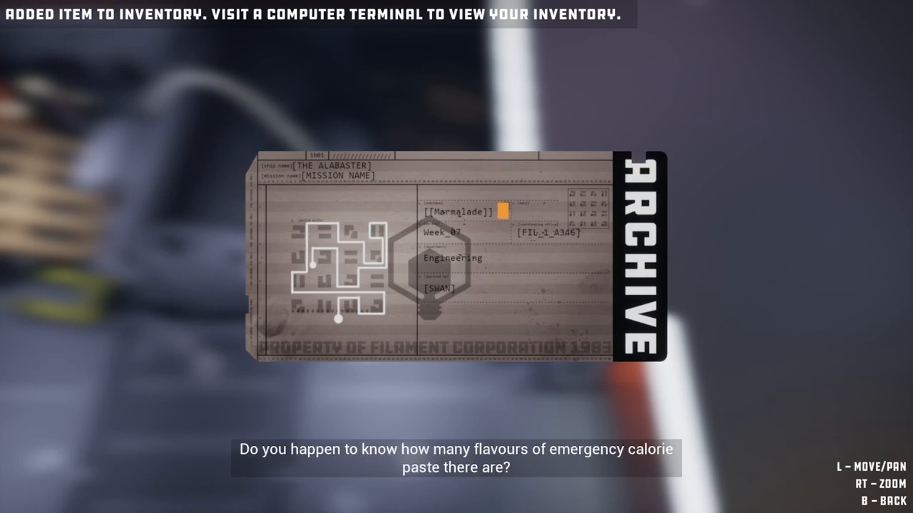
pyautogui.press('b')
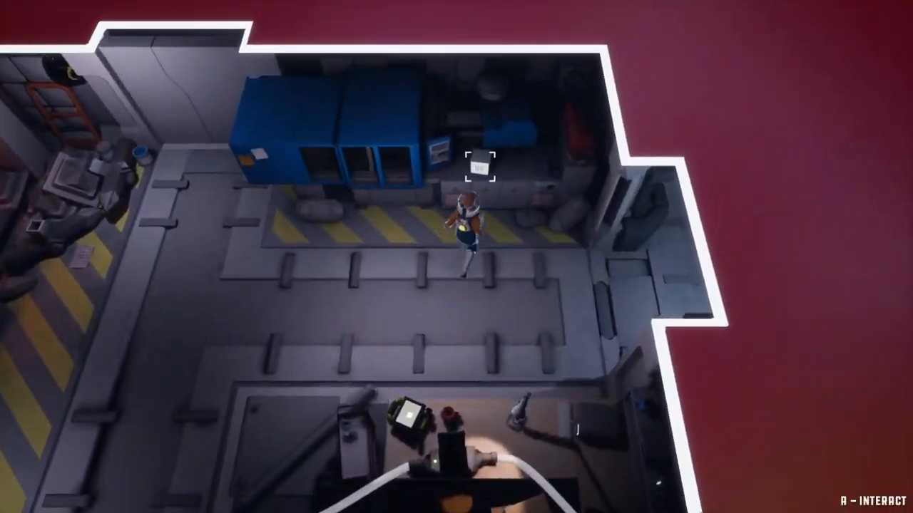
pyautogui.press('a')
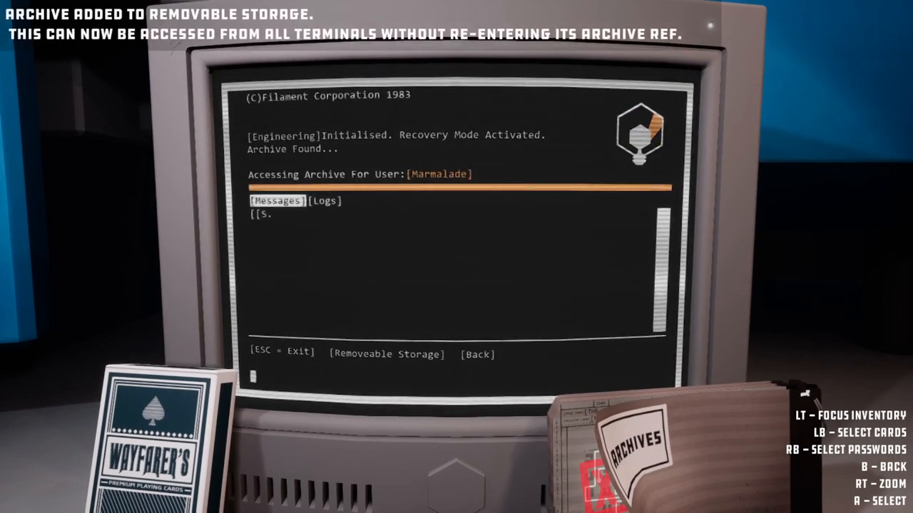
pyautogui.click(323, 200)
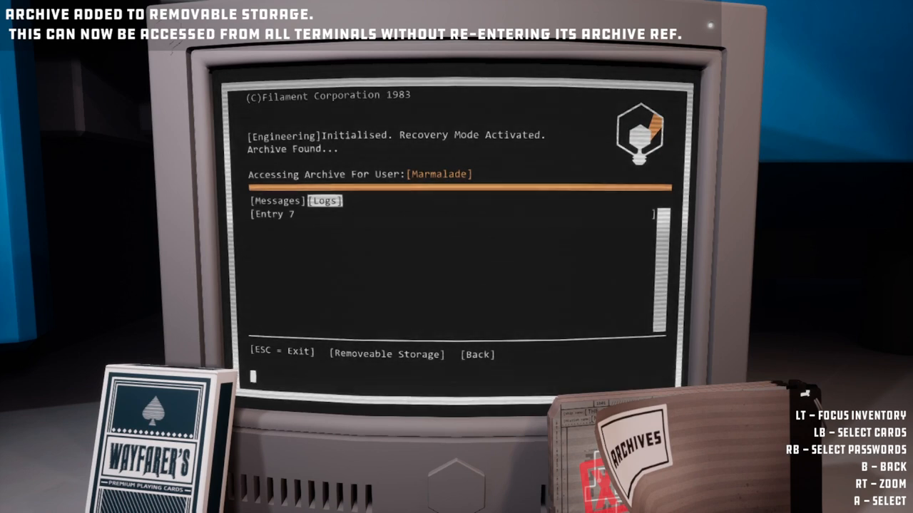
pyautogui.click(272, 214)
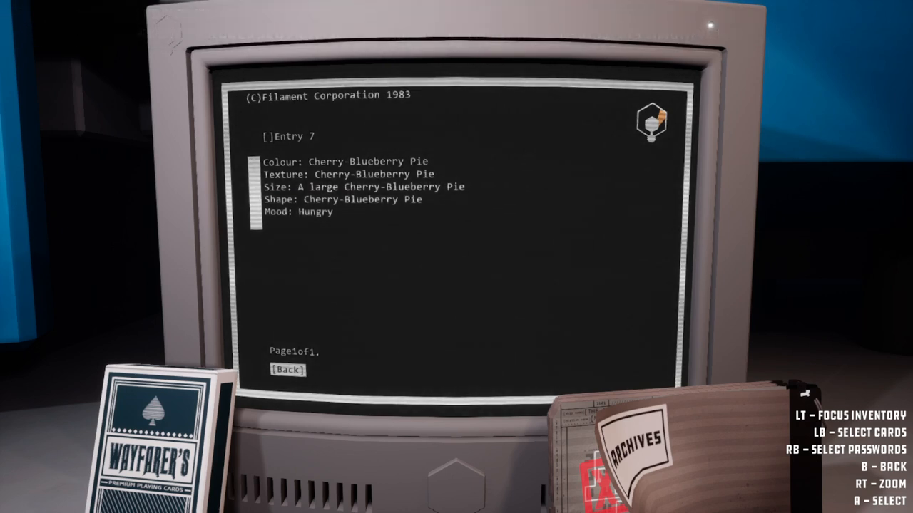
pyautogui.click(288, 369)
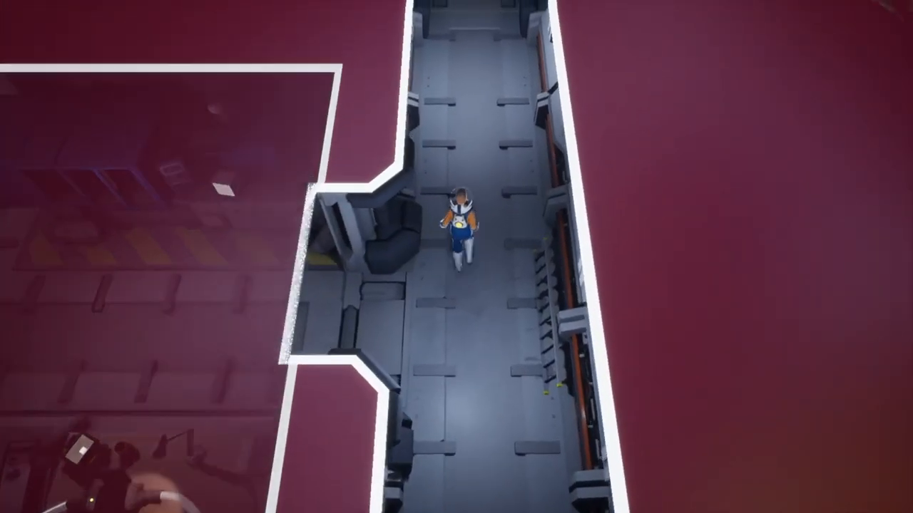
pyautogui.press('w')
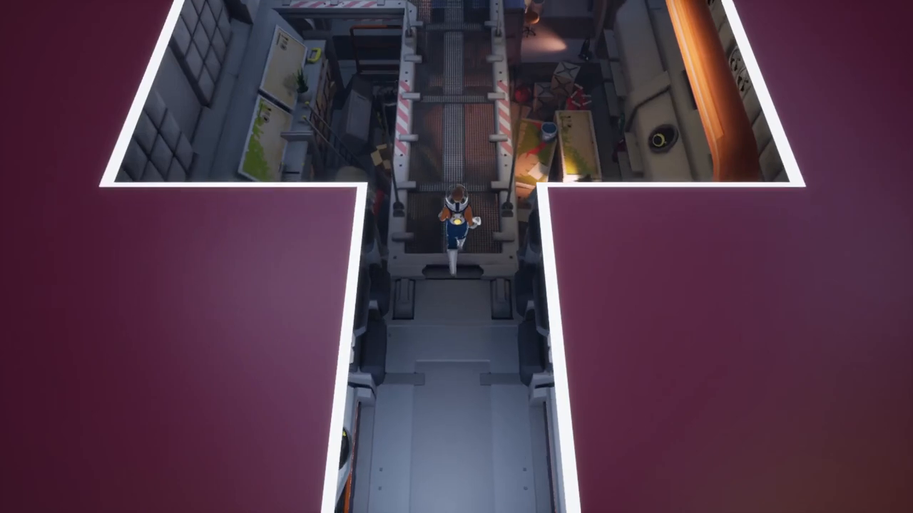